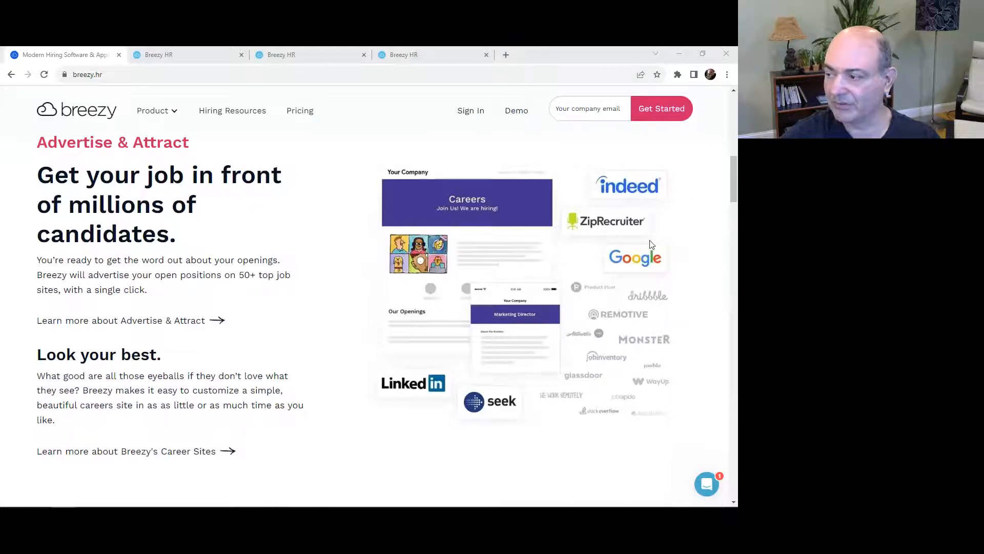
mouse_move(638, 342)
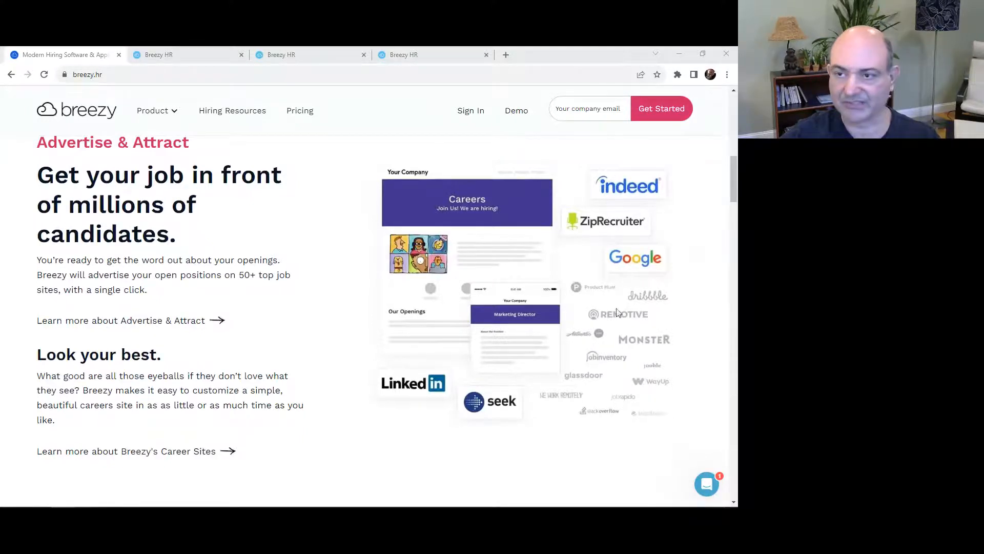
- Browse the Integrations list from assessments and HRIS down through job boards, single sign-on and Sourcing
left_click(185, 55)
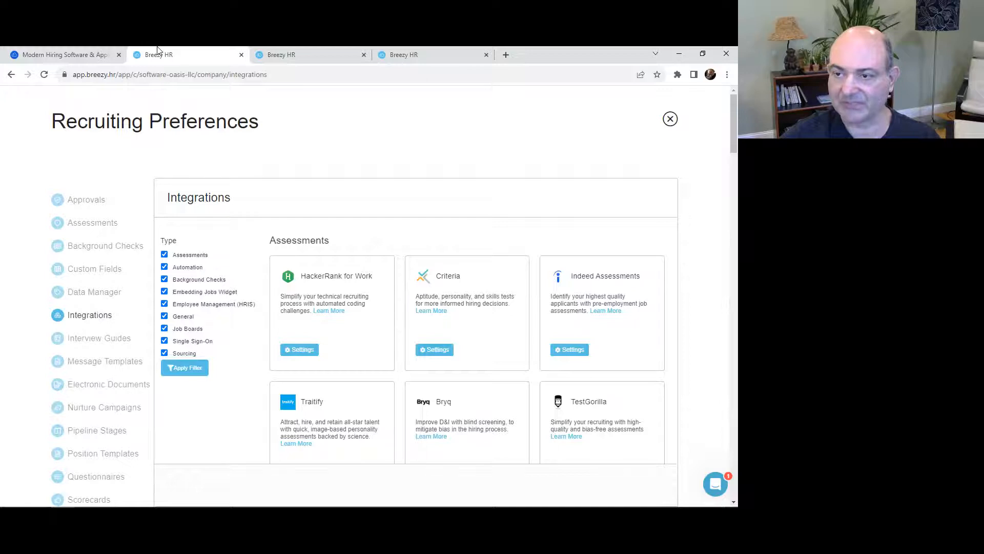
mouse_move(279, 232)
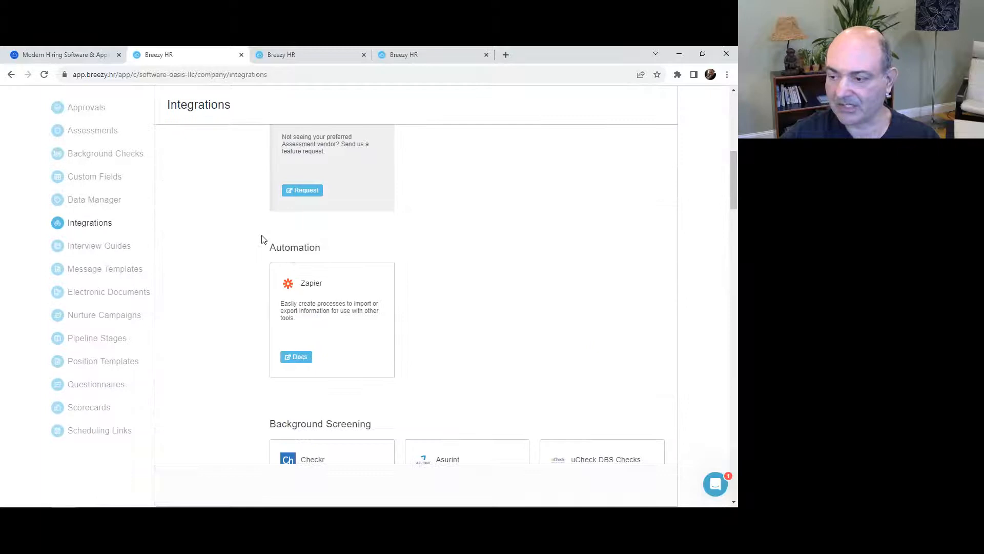
scroll("down", 3)
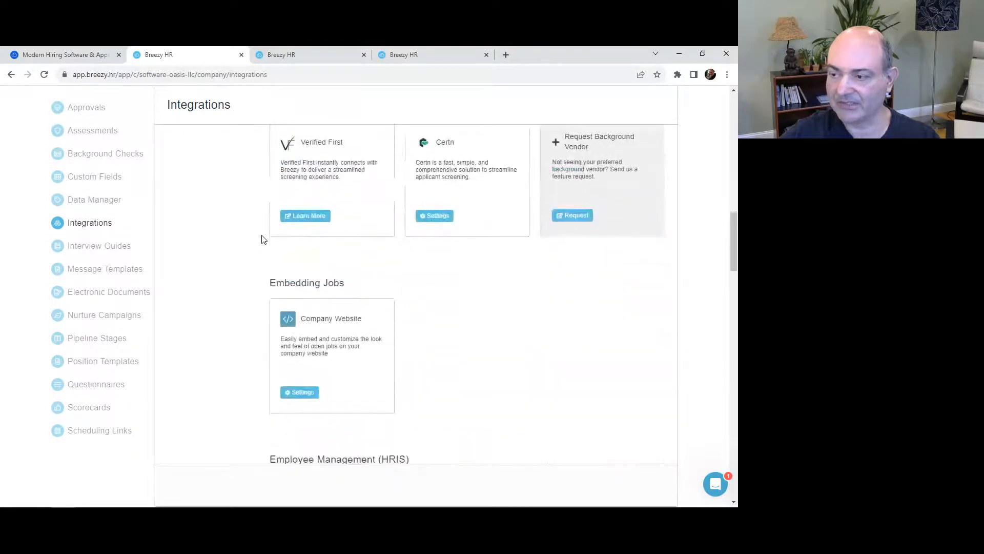
scroll("down", 3)
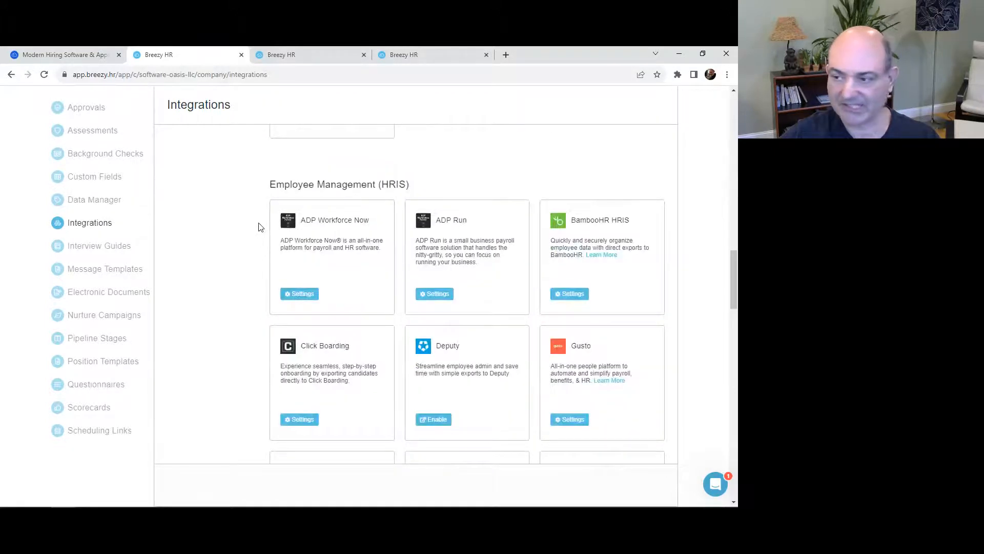
scroll("down", 3)
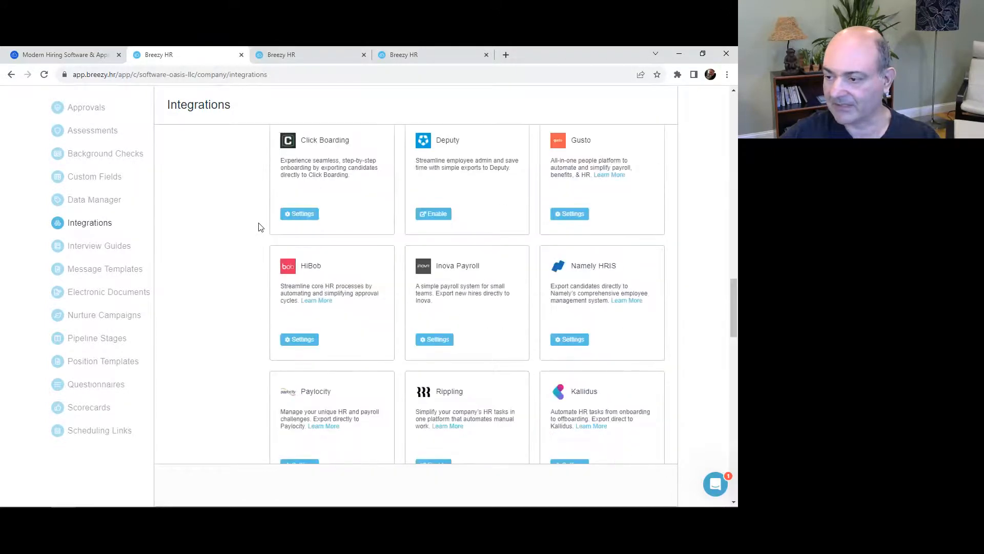
scroll("down", 3)
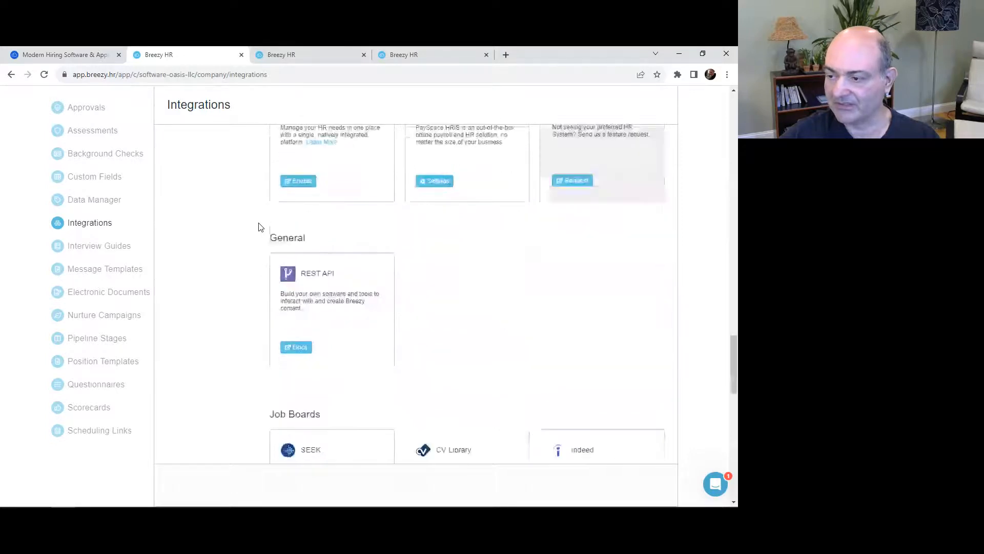
scroll("down", 3)
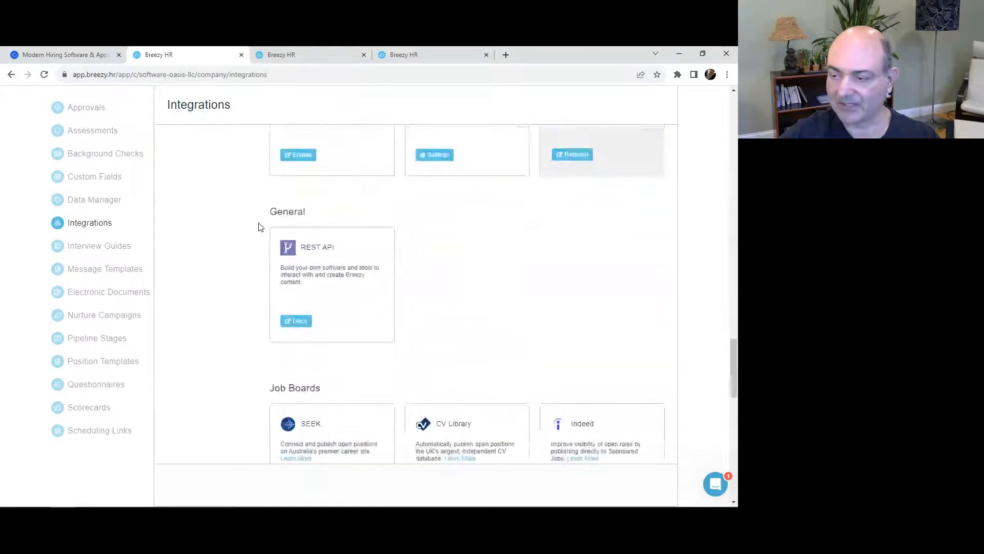
scroll("down", 3)
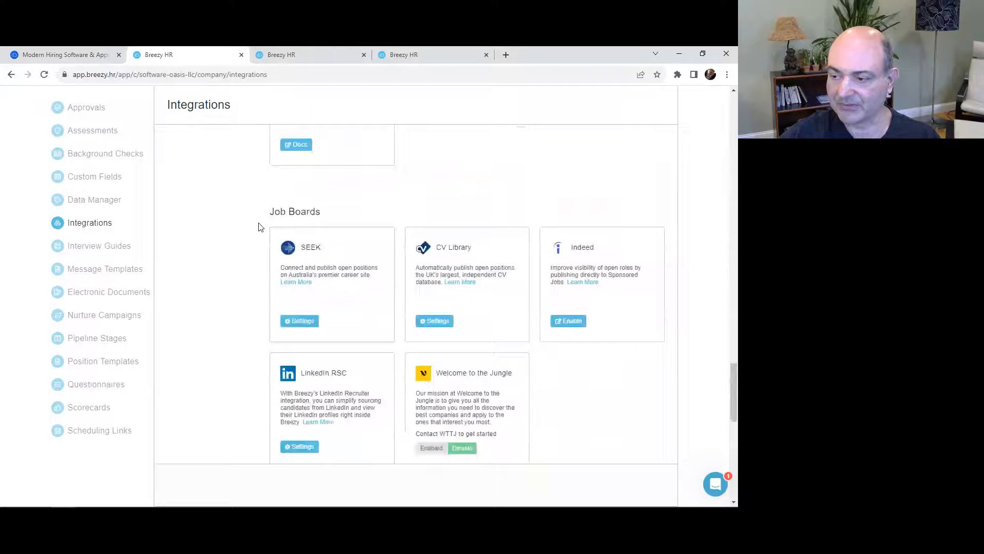
scroll("down", 3)
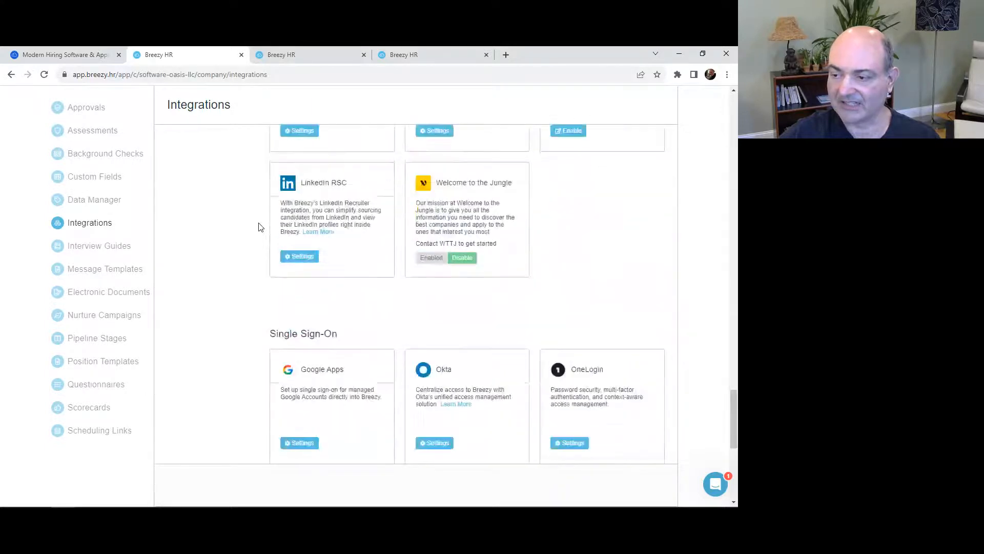
scroll("down", 3)
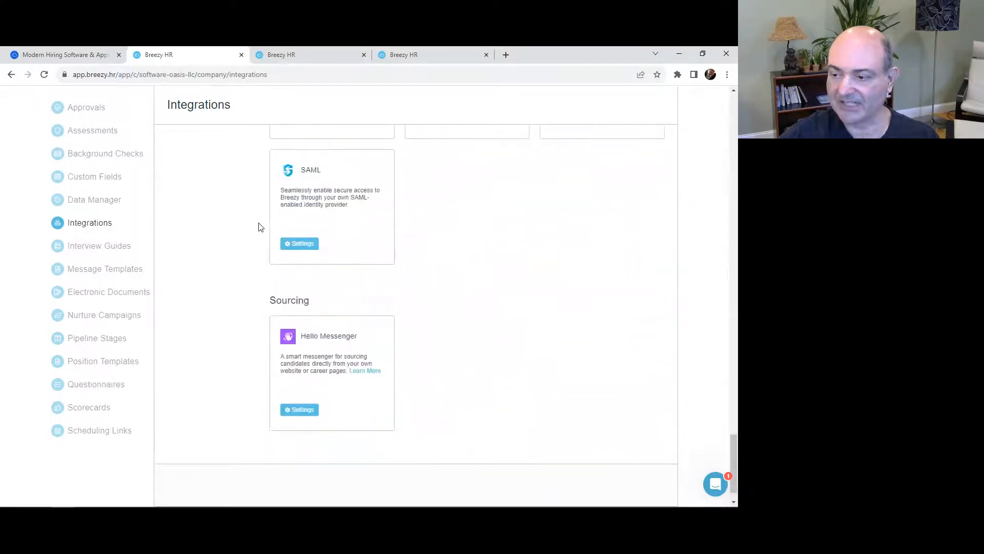
scroll("down", 3)
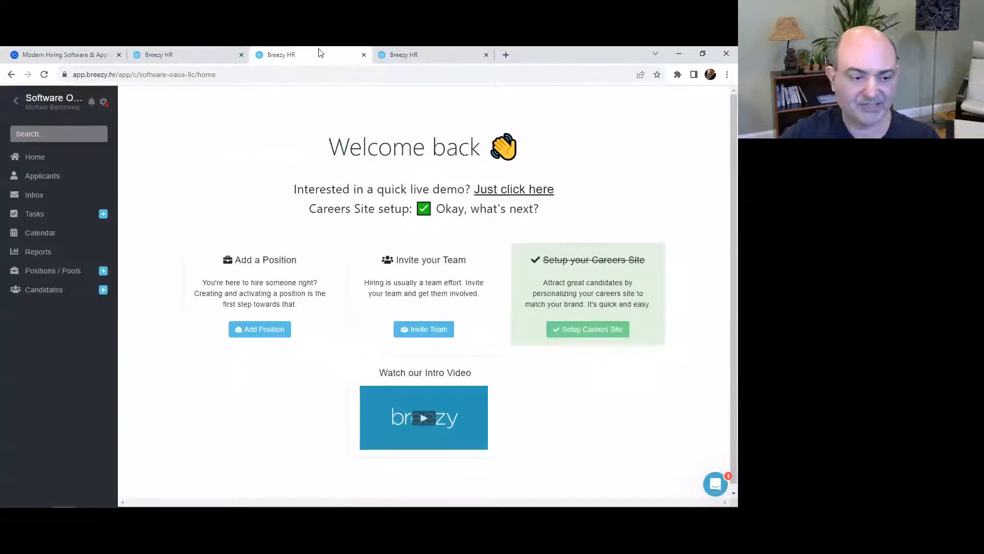
mouse_move(260, 329)
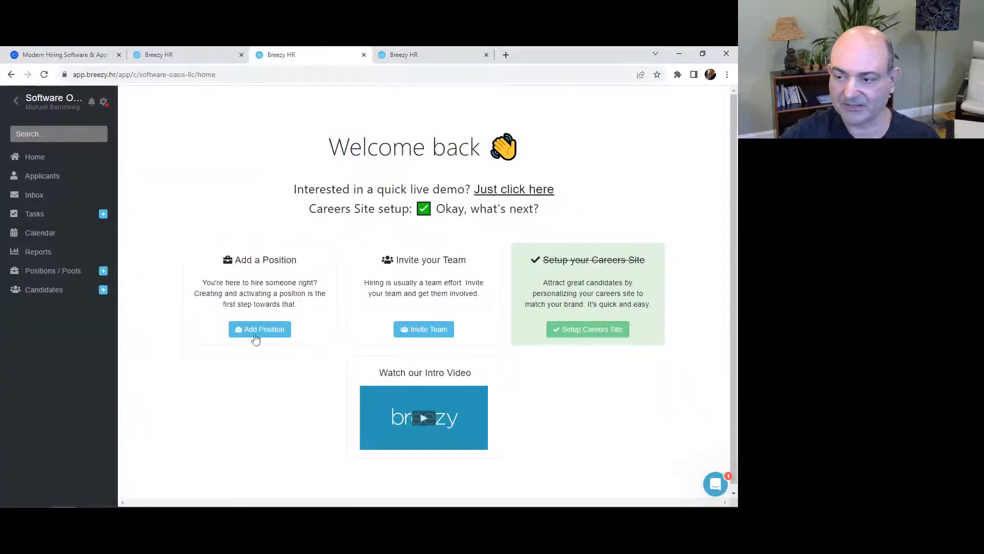
- Start a new position from the dashboard's Add Position button, landing on empty Position Details
left_click(259, 329)
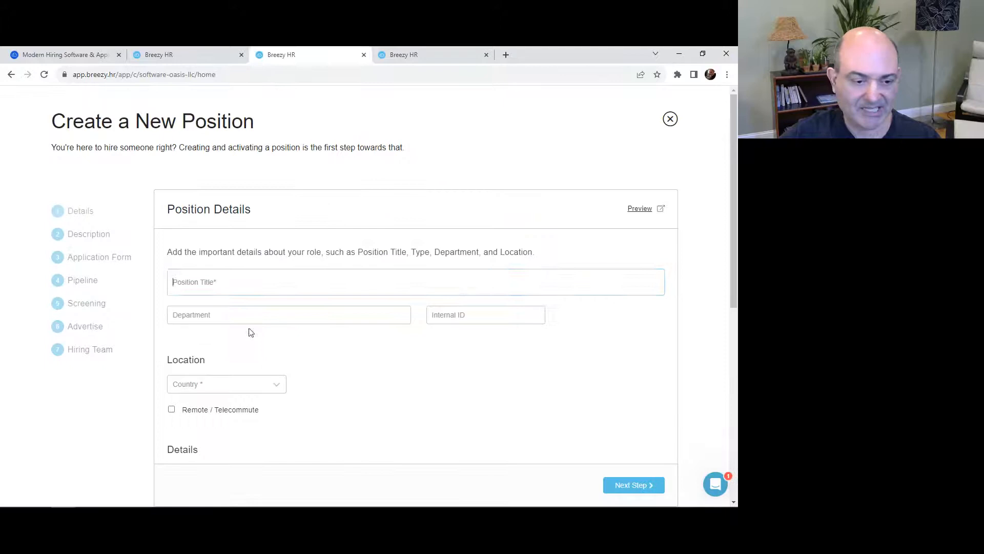
left_click(416, 281)
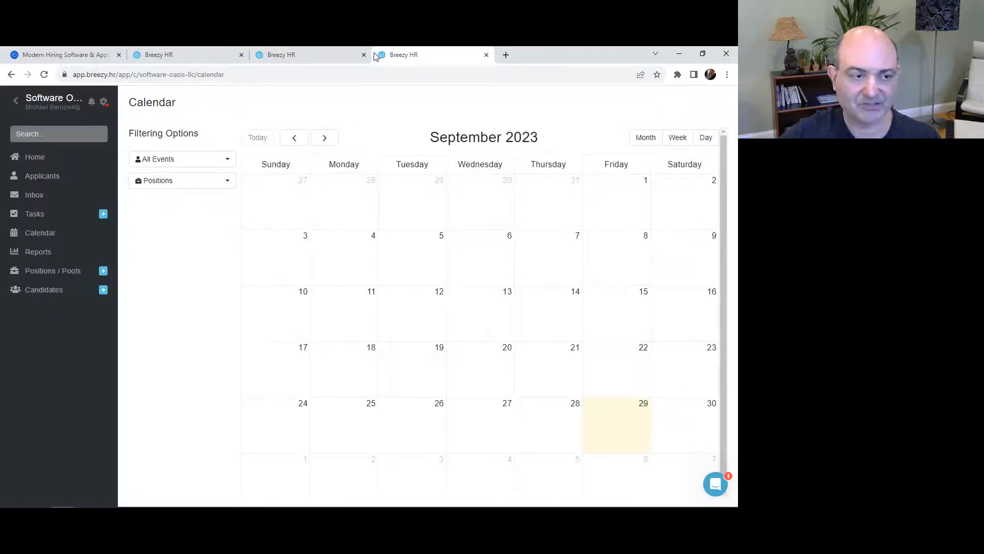
mouse_move(308, 54)
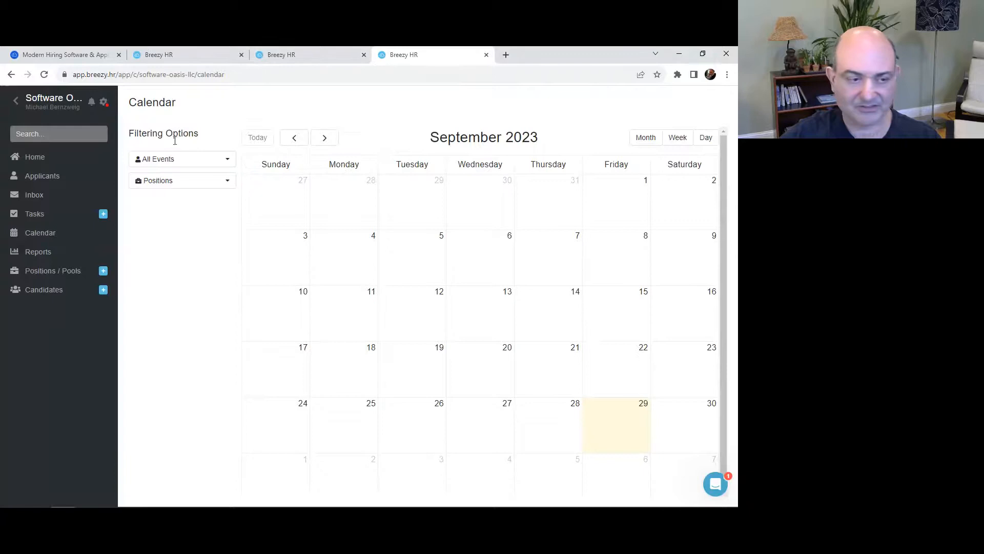
mouse_move(148, 200)
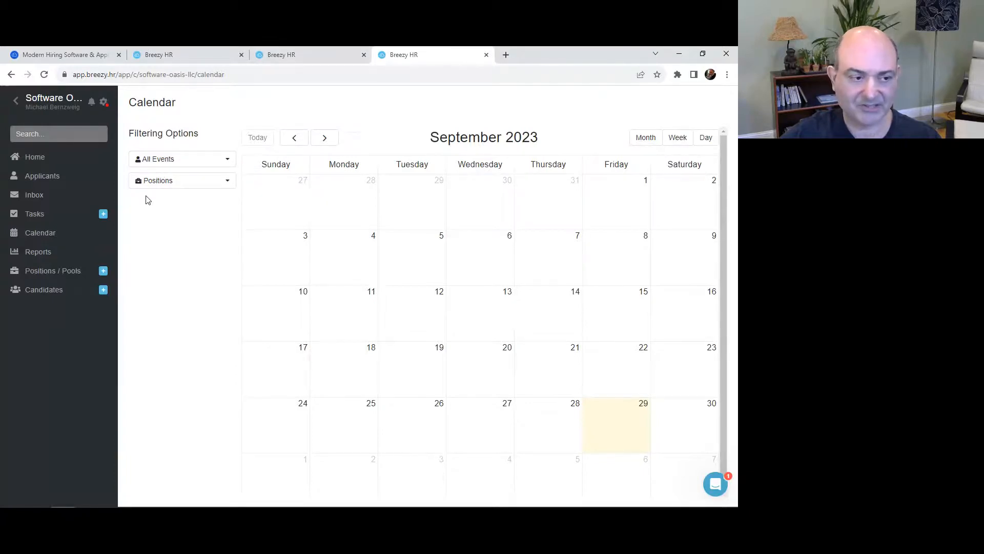
mouse_move(137, 195)
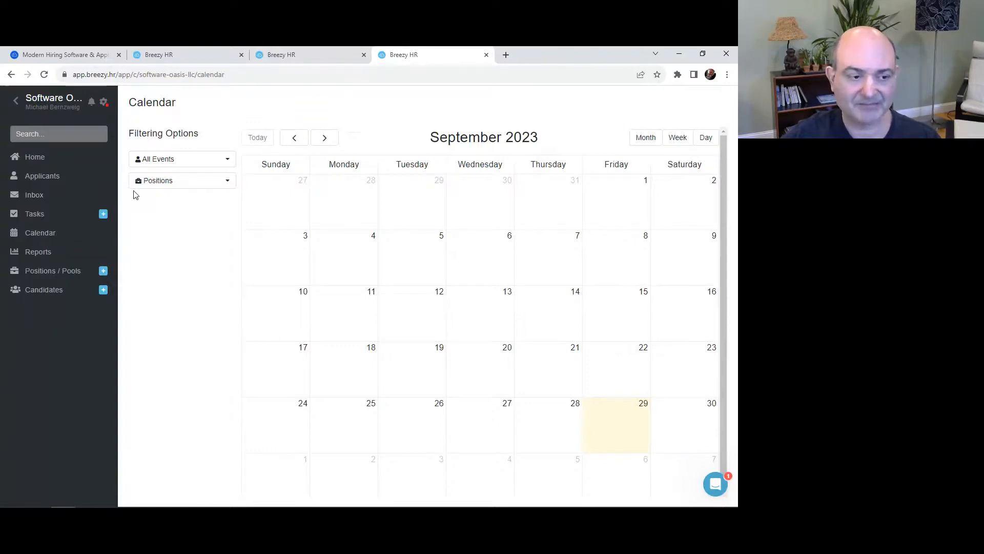
mouse_move(61, 152)
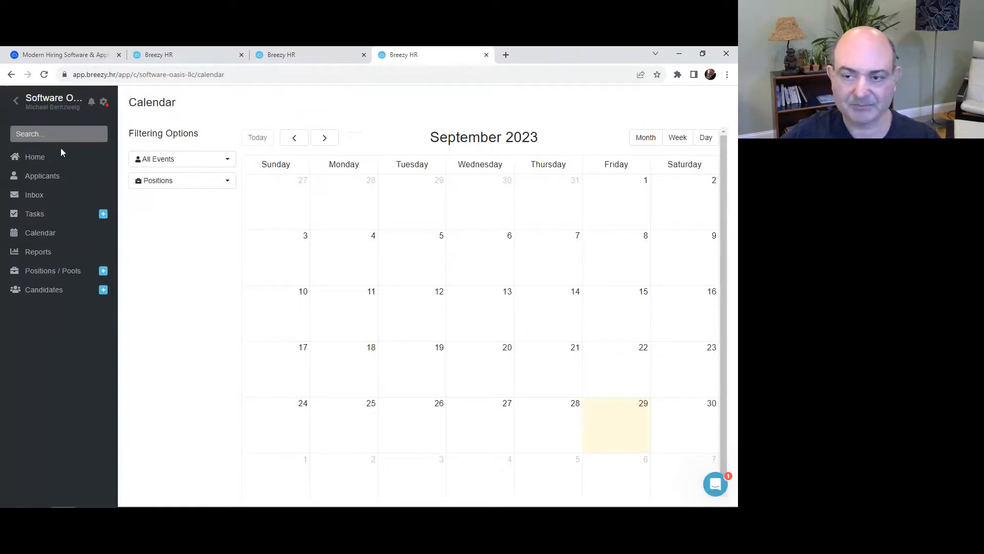